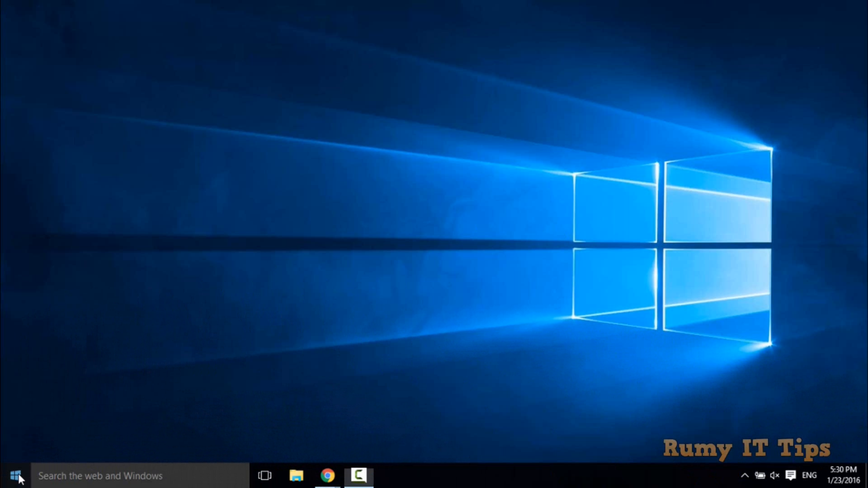
Step: Launch PowerPoint 2013 from the Start menu and dismiss the Camtasia add-in welcome dialog
{"action": "left_click", "coordinate": [14, 477]}
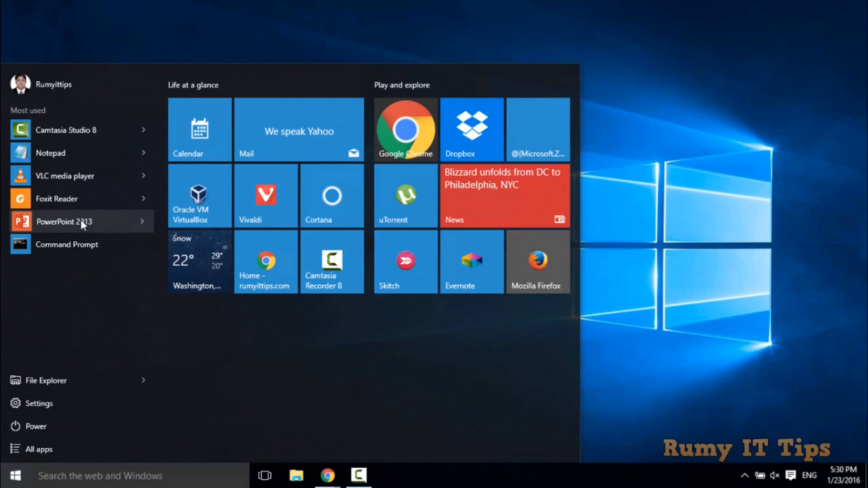
{"action": "left_click", "coordinate": [63, 221]}
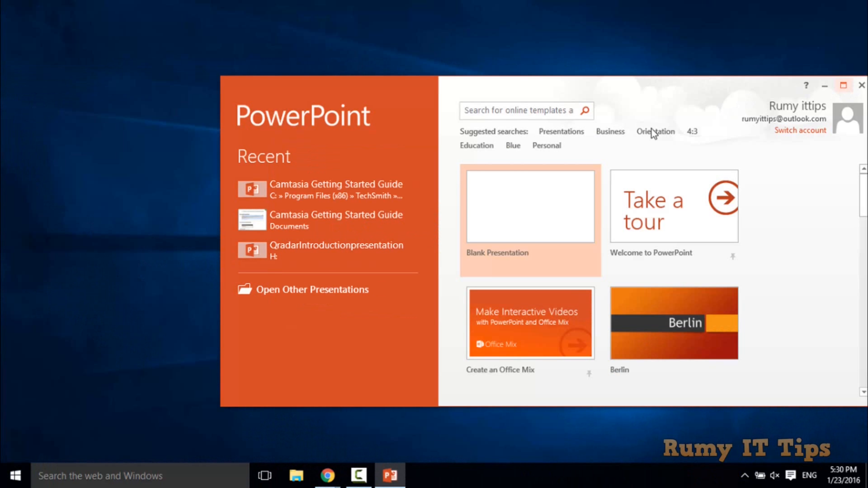
{"action": "left_click", "coordinate": [529, 205]}
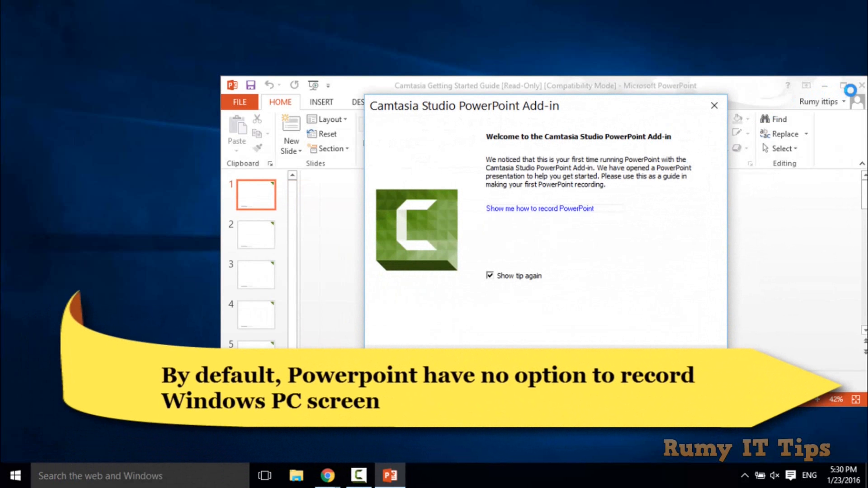
{"action": "left_click", "coordinate": [715, 106]}
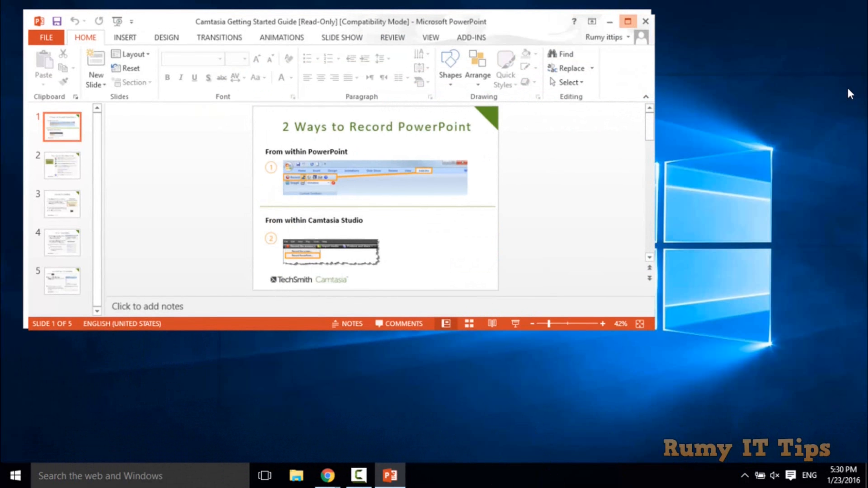
Step: Maximize PowerPoint and show the Insert ribbon, which has no screen recording command
{"action": "left_click", "coordinate": [626, 21]}
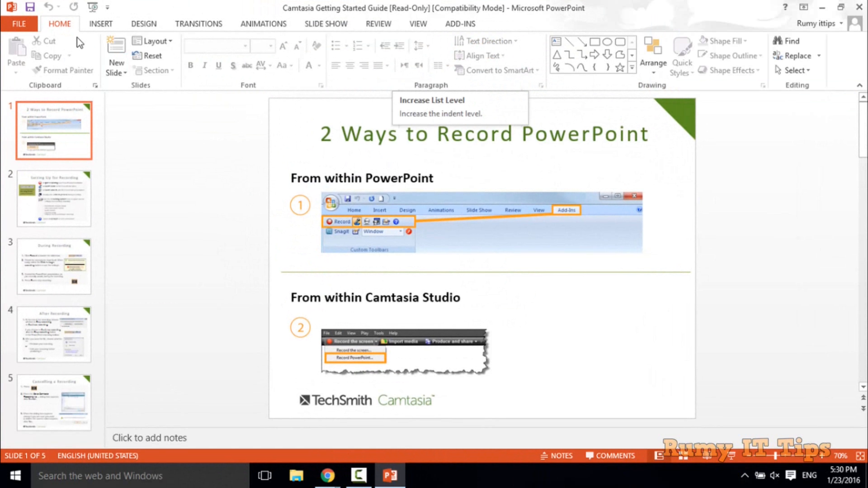
{"action": "left_click", "coordinate": [101, 23]}
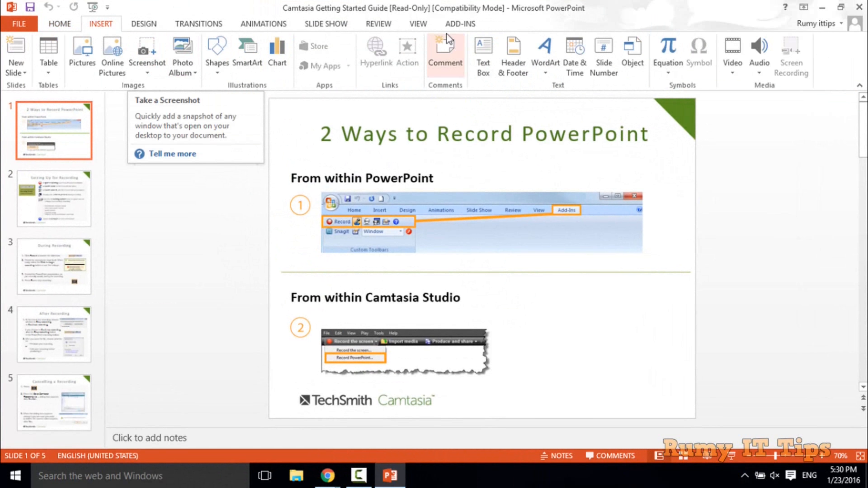
{"action": "mouse_move", "coordinate": [453, 41]}
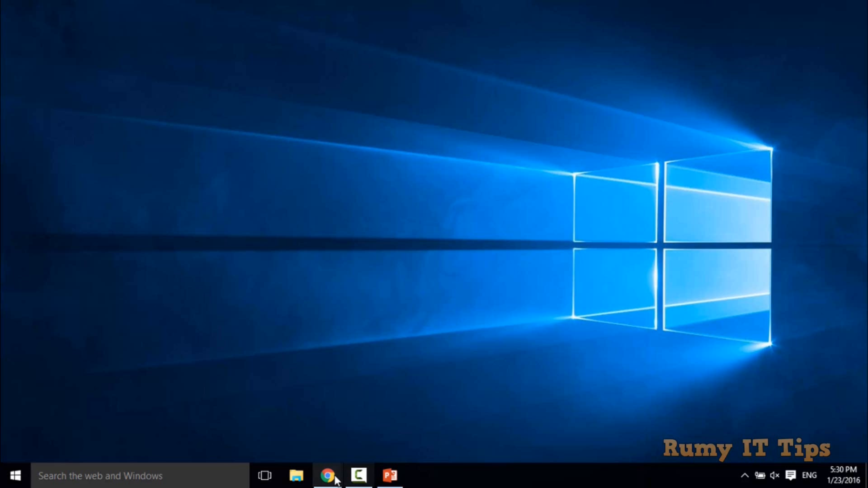
Step: In Chrome, follow the Office Mix search result and request Get Office Mix on mix.office.com
{"action": "left_click", "coordinate": [327, 479]}
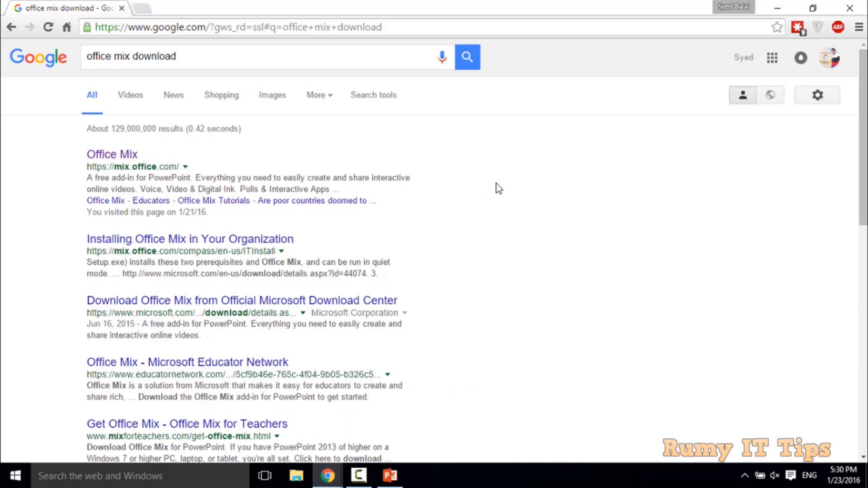
{"action": "mouse_move", "coordinate": [28, 165]}
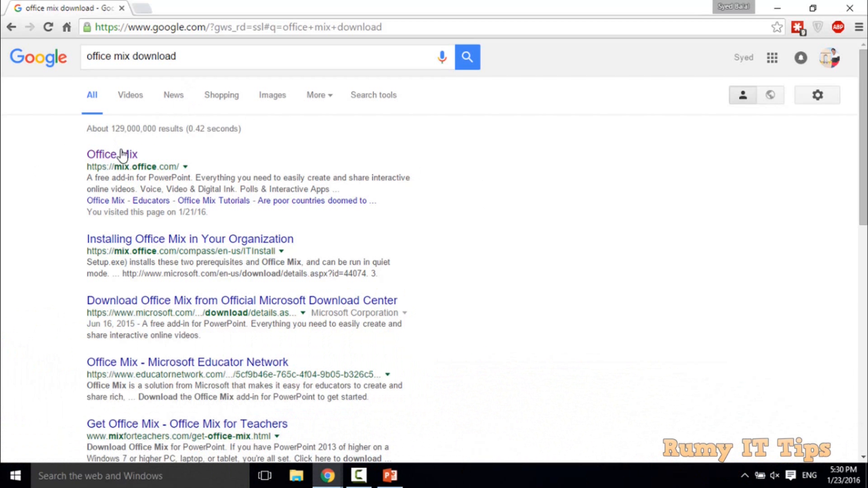
{"action": "left_click", "coordinate": [121, 155]}
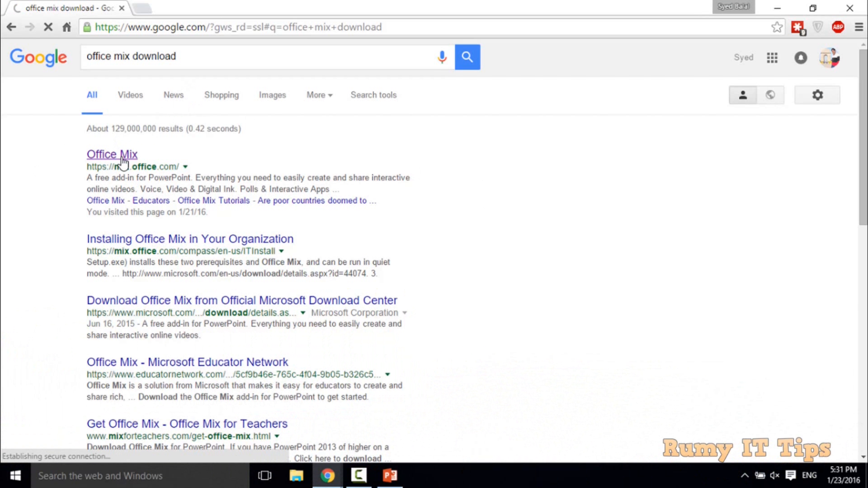
{"action": "left_click", "coordinate": [112, 154]}
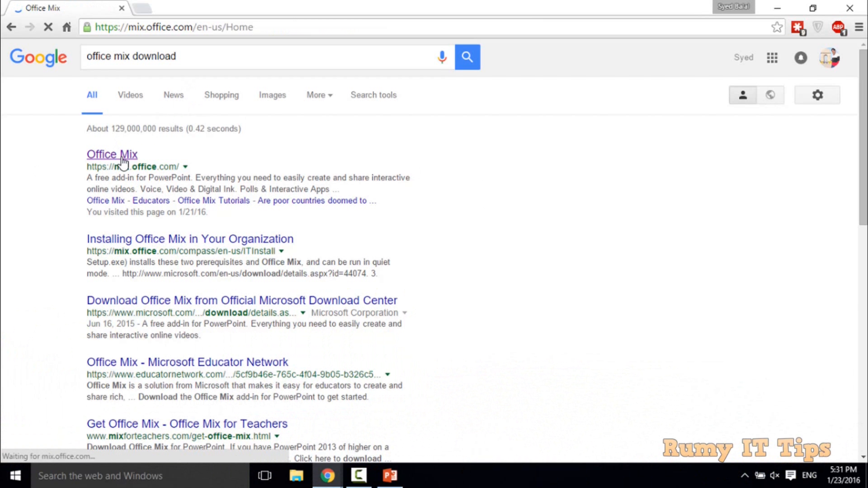
{"action": "left_click", "coordinate": [113, 154]}
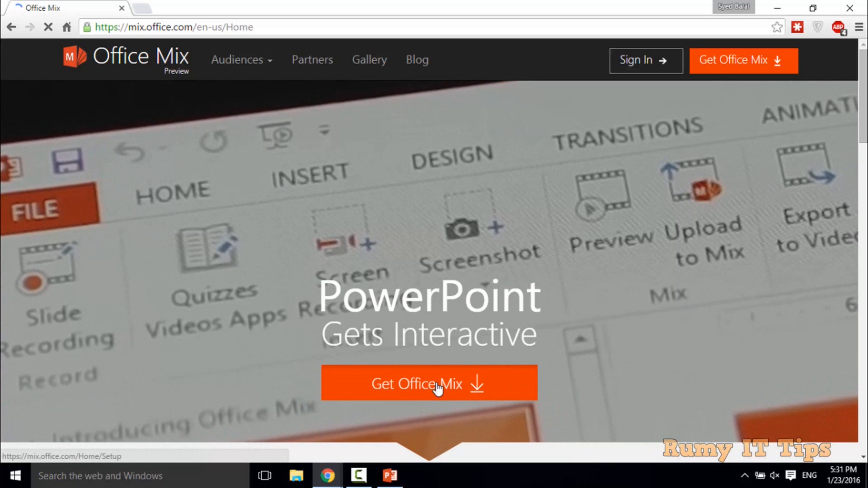
{"action": "left_click", "coordinate": [434, 386]}
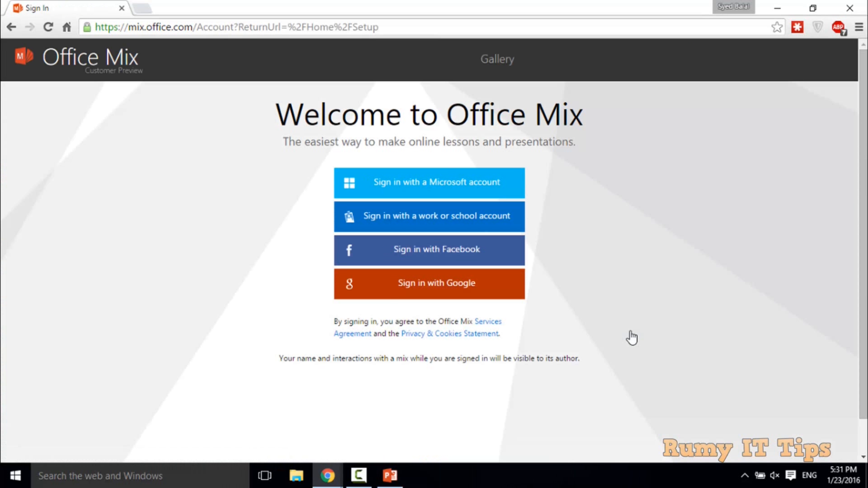
{"action": "mouse_move", "coordinate": [557, 199]}
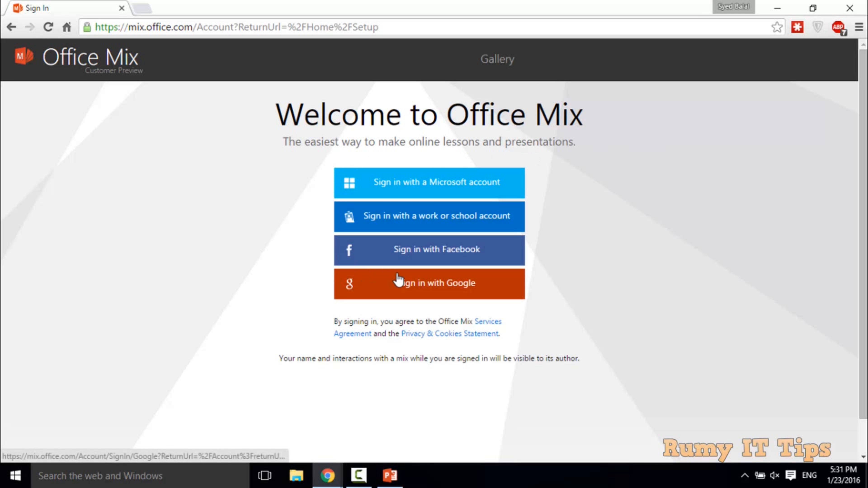
{"action": "mouse_move", "coordinate": [784, 5]}
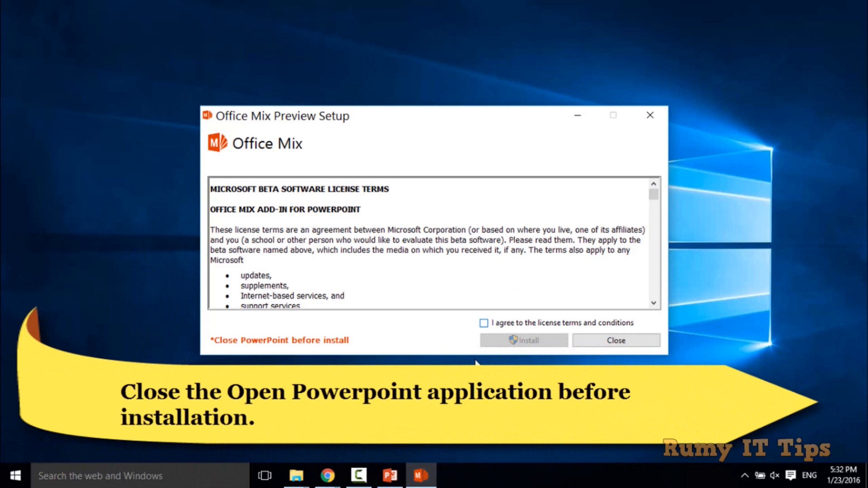
Step: Run the Office Mix Preview Setup and allow it to make changes in the UAC prompt
{"action": "left_click", "coordinate": [388, 479]}
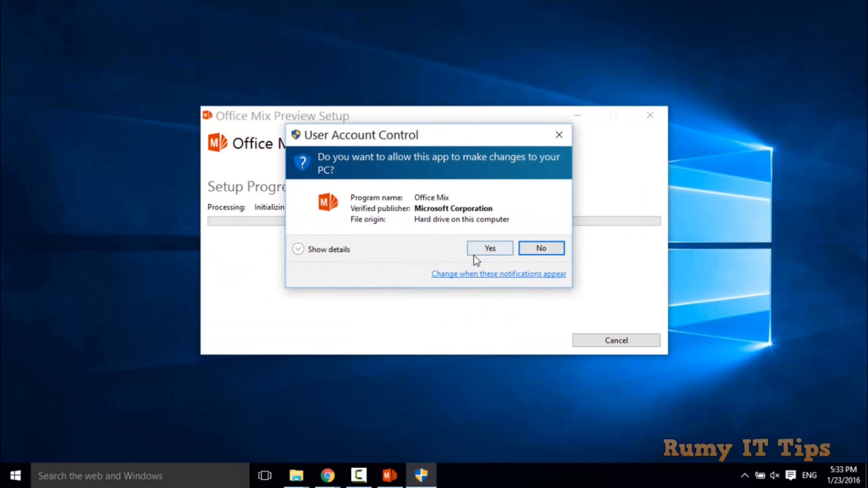
{"action": "left_click", "coordinate": [490, 248]}
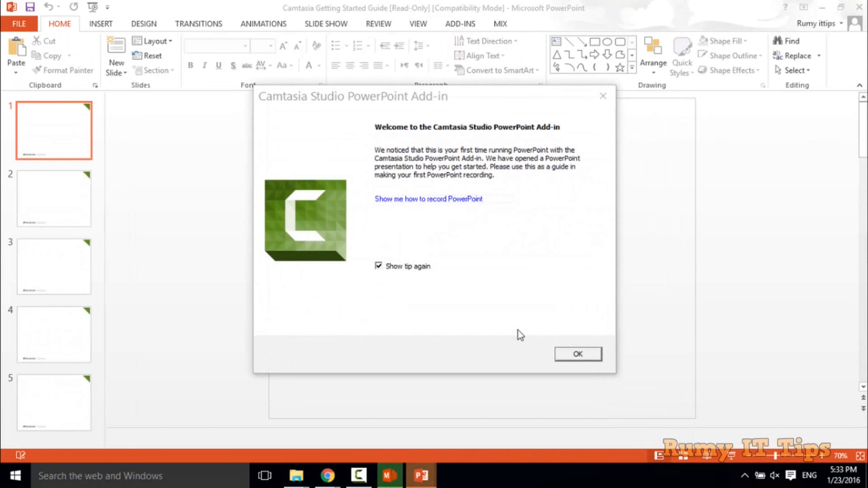
Step: Dismiss the Camtasia dialog and start a Screen Recording from the new MIX ribbon, hitting the PPTX error
{"action": "left_click", "coordinate": [578, 354]}
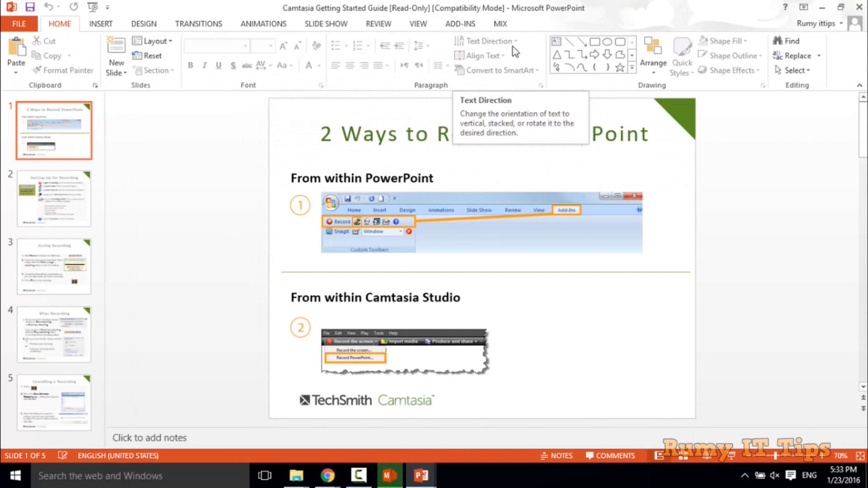
{"action": "left_click", "coordinate": [500, 24]}
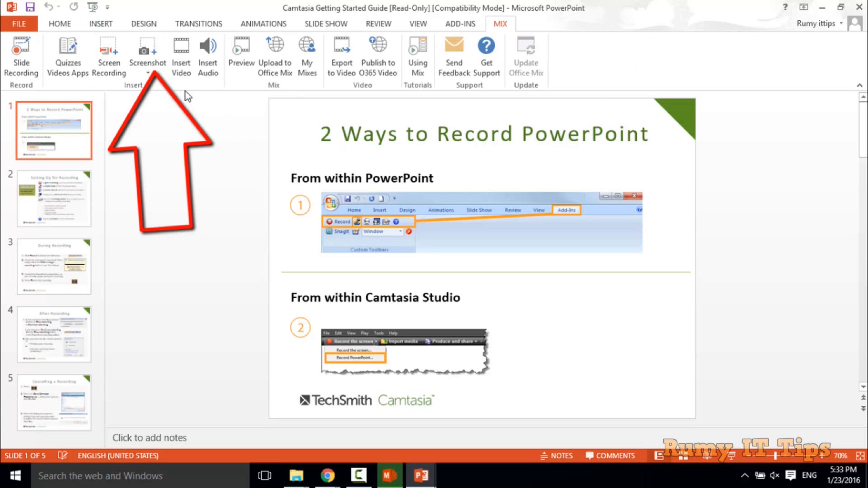
{"action": "mouse_move", "coordinate": [314, 417]}
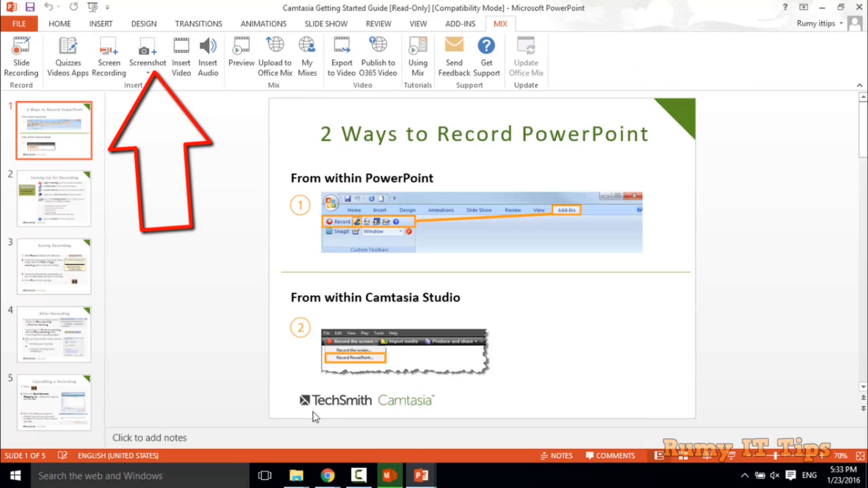
{"action": "left_click", "coordinate": [327, 476]}
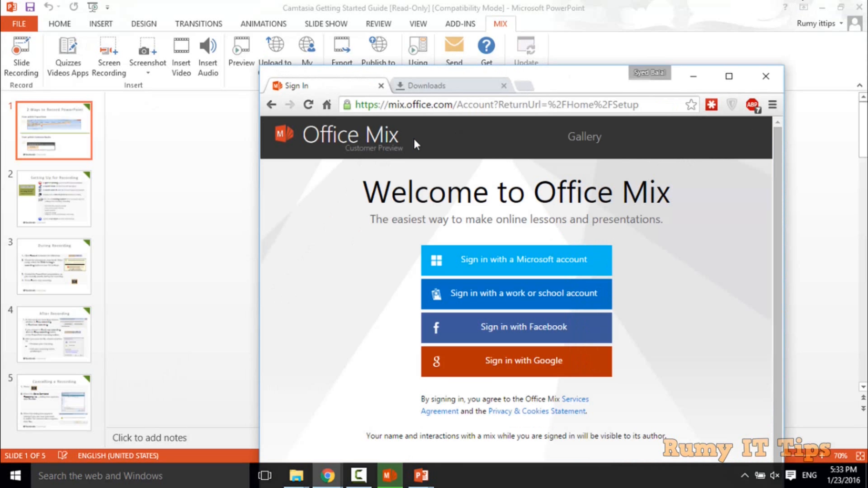
{"action": "mouse_move", "coordinate": [268, 147]}
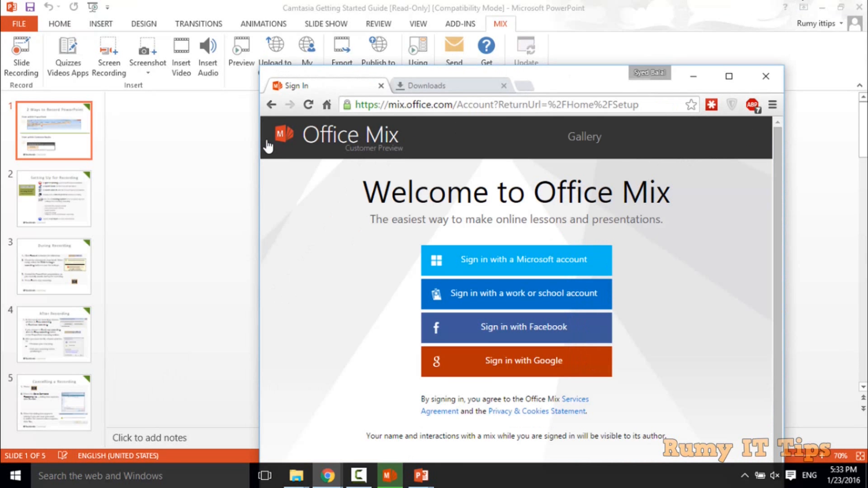
{"action": "left_click", "coordinate": [764, 77]}
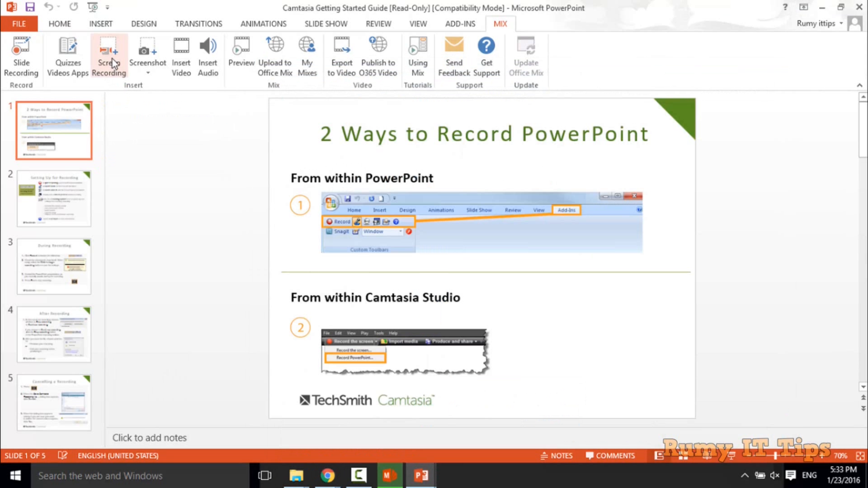
{"action": "left_click", "coordinate": [108, 54]}
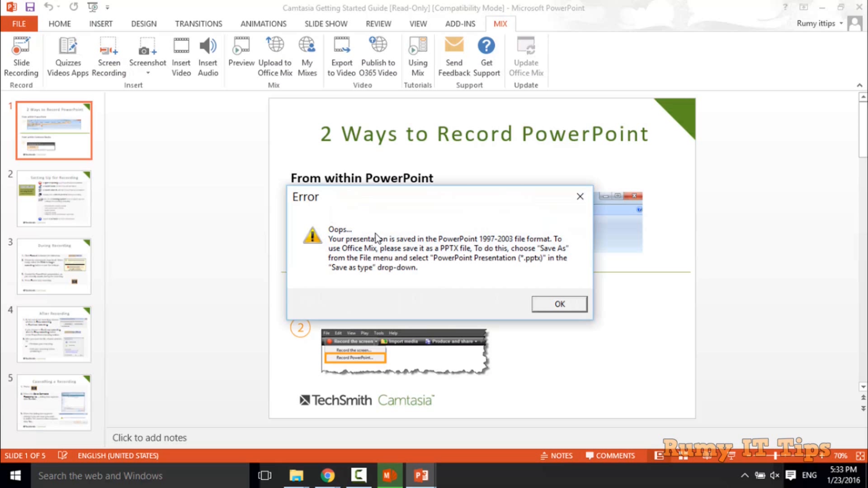
{"action": "mouse_move", "coordinate": [502, 292]}
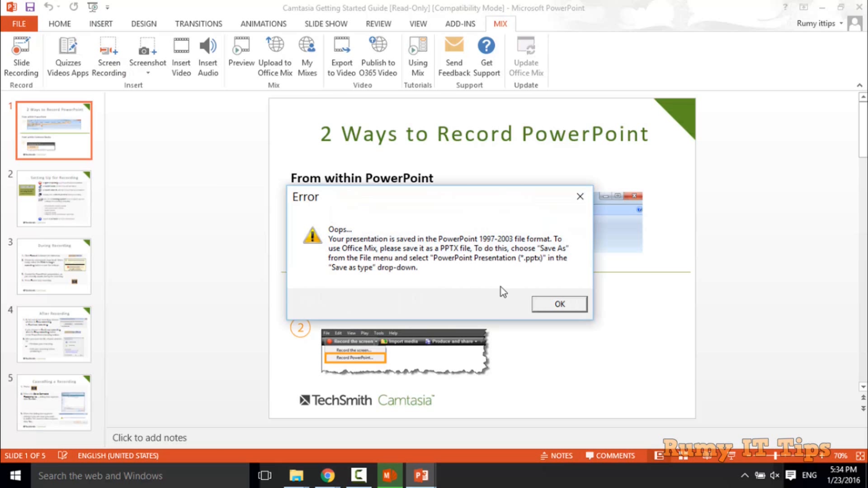
{"action": "mouse_move", "coordinate": [452, 270]}
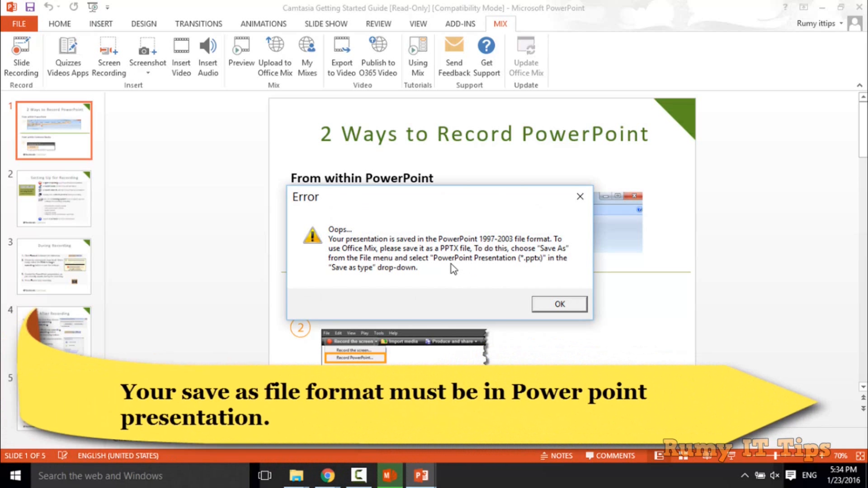
{"action": "mouse_move", "coordinate": [548, 298]}
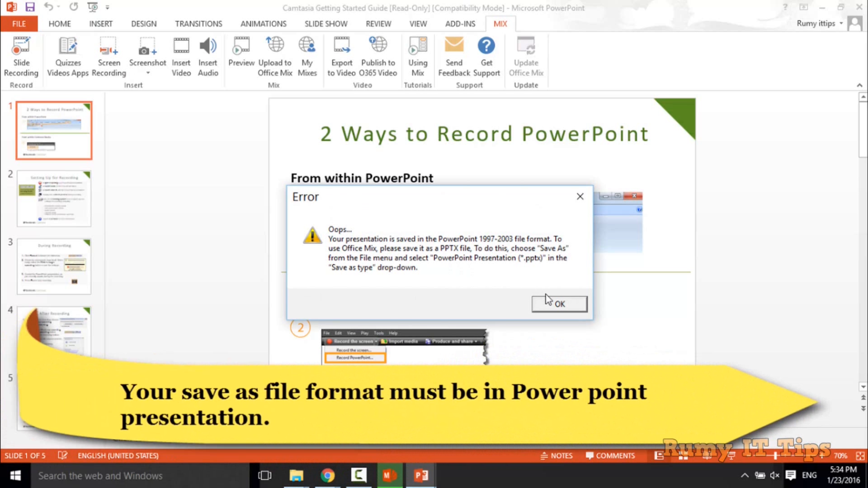
Step: Dismiss the file-format error and start a Save As to a browsed location
{"action": "left_click", "coordinate": [559, 303]}
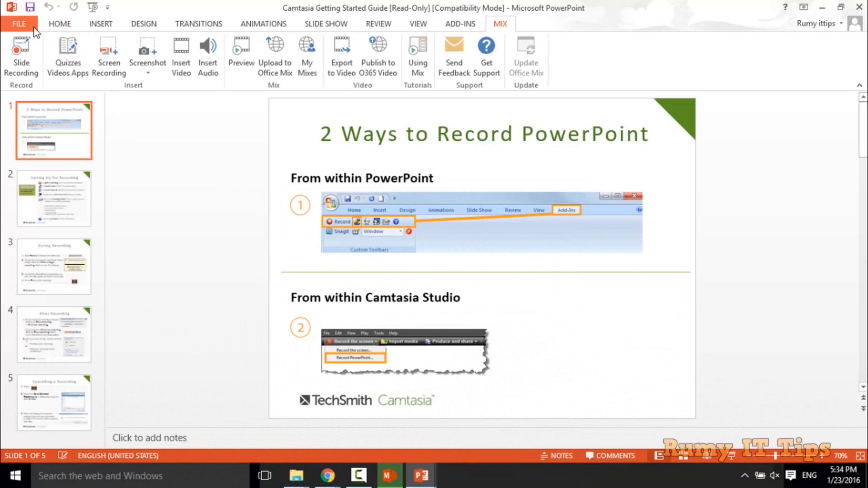
{"action": "left_click", "coordinate": [17, 24]}
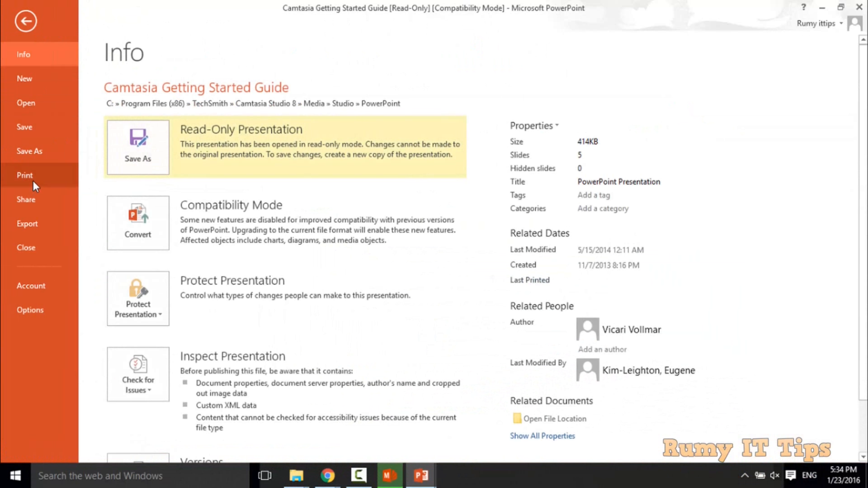
{"action": "left_click", "coordinate": [29, 151]}
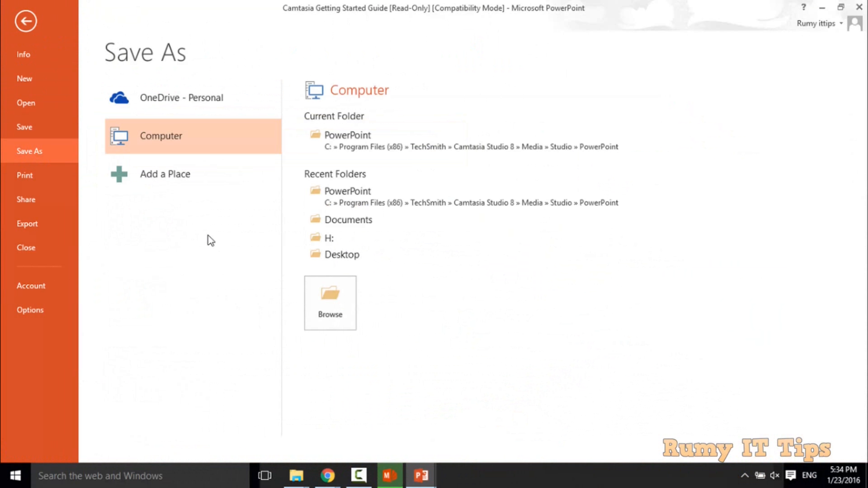
{"action": "mouse_move", "coordinate": [325, 308]}
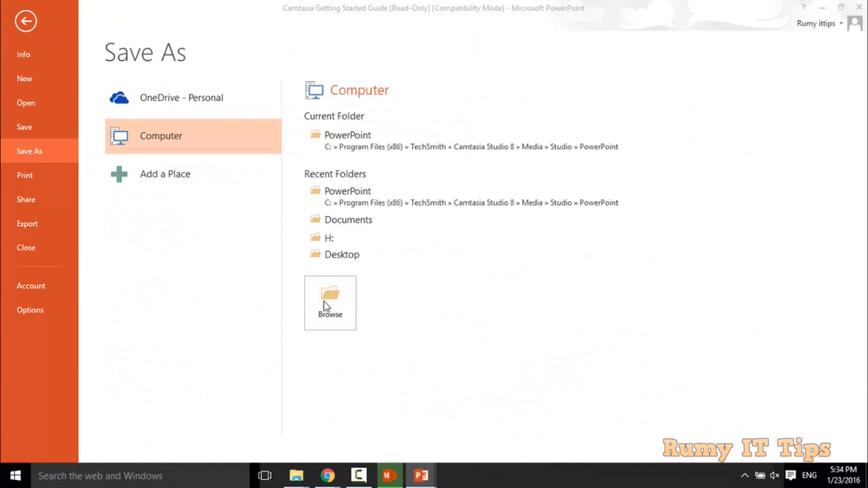
{"action": "left_click", "coordinate": [330, 302]}
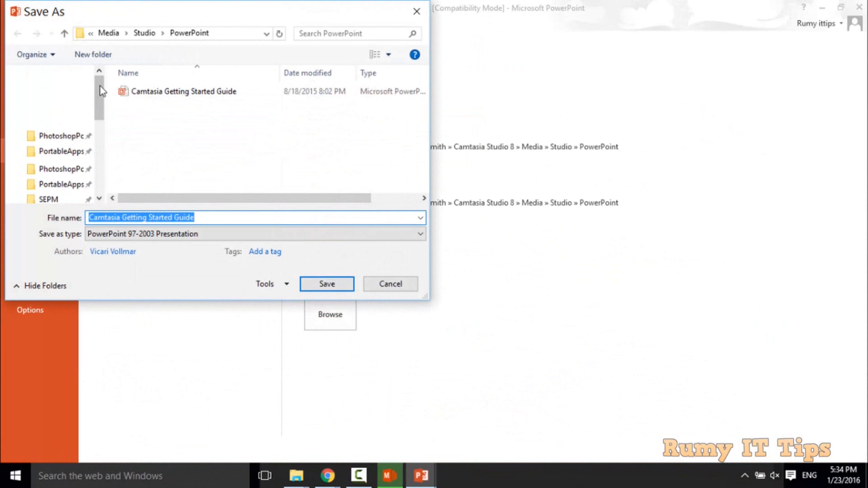
Step: Save the presentation to the Desktop as a PowerPoint Presentation (.pptx) and return to the slides
{"action": "left_click", "coordinate": [53, 92]}
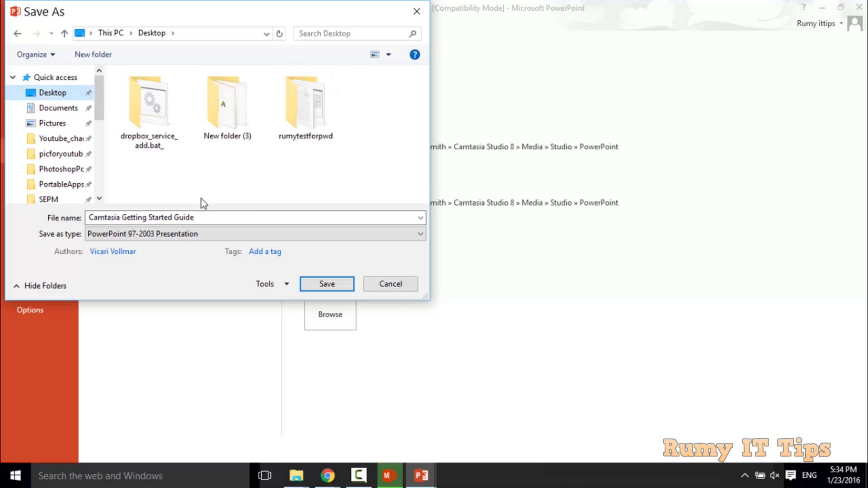
{"action": "left_click", "coordinate": [419, 233]}
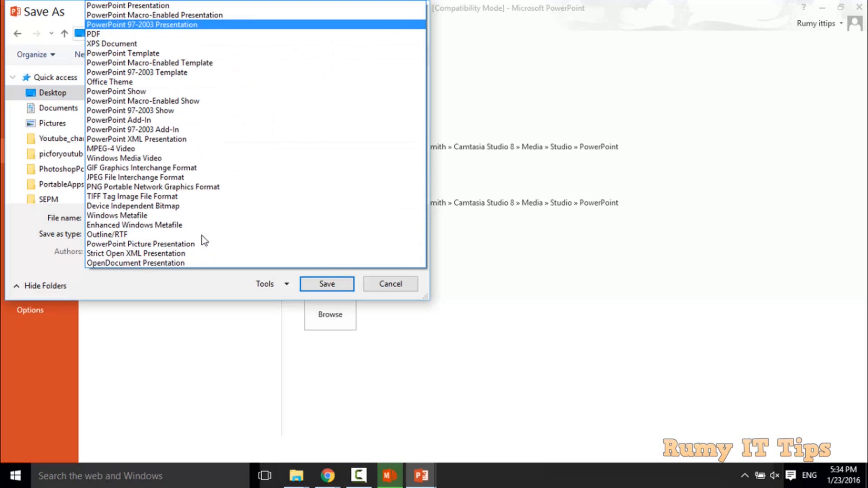
{"action": "left_click", "coordinate": [128, 6]}
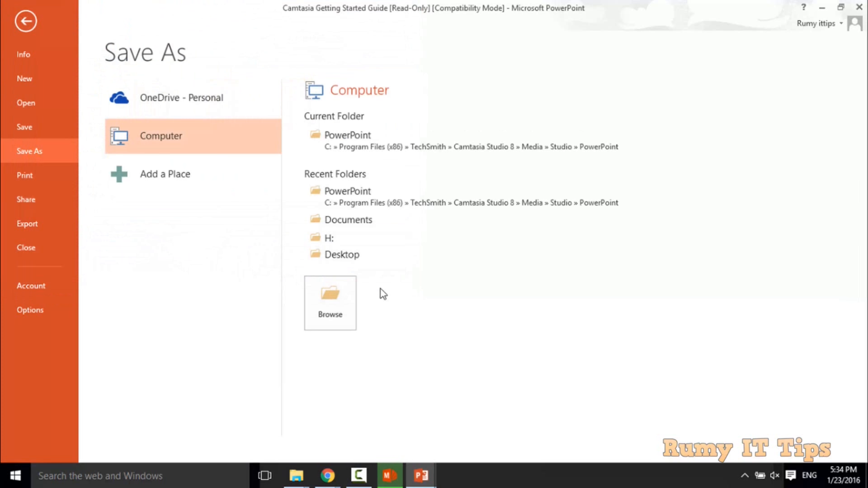
{"action": "left_click", "coordinate": [24, 21]}
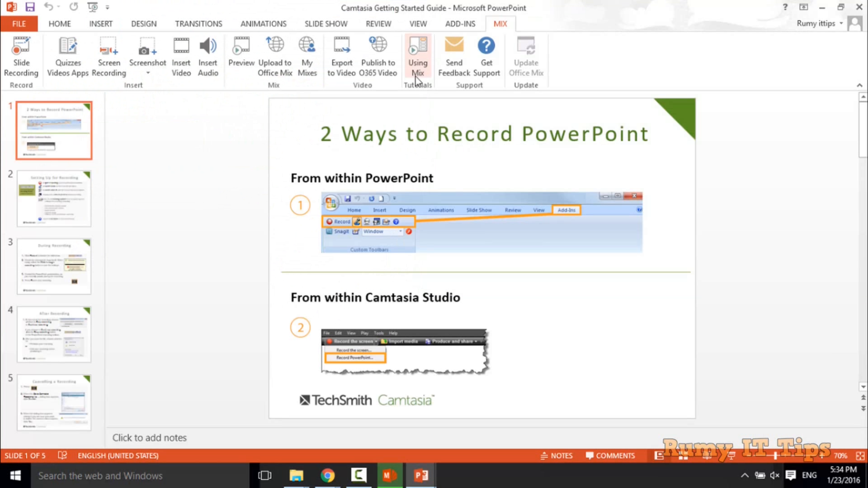
{"action": "mouse_move", "coordinate": [108, 61]}
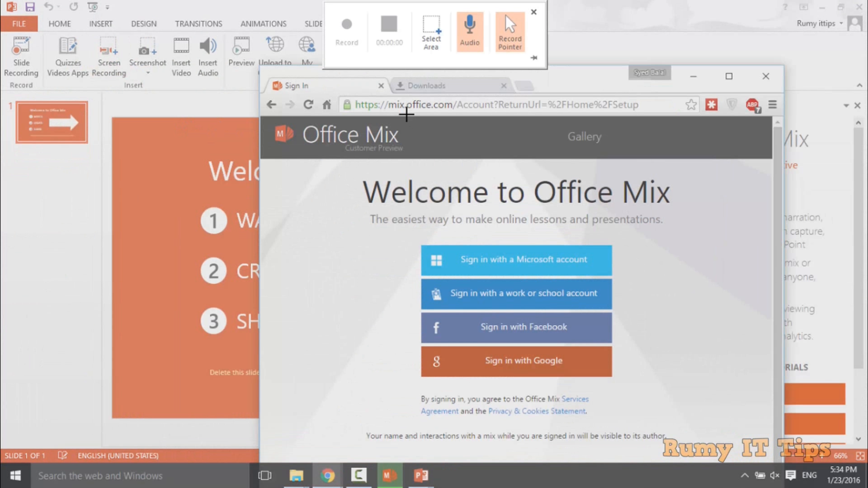
{"action": "mouse_move", "coordinate": [389, 29]}
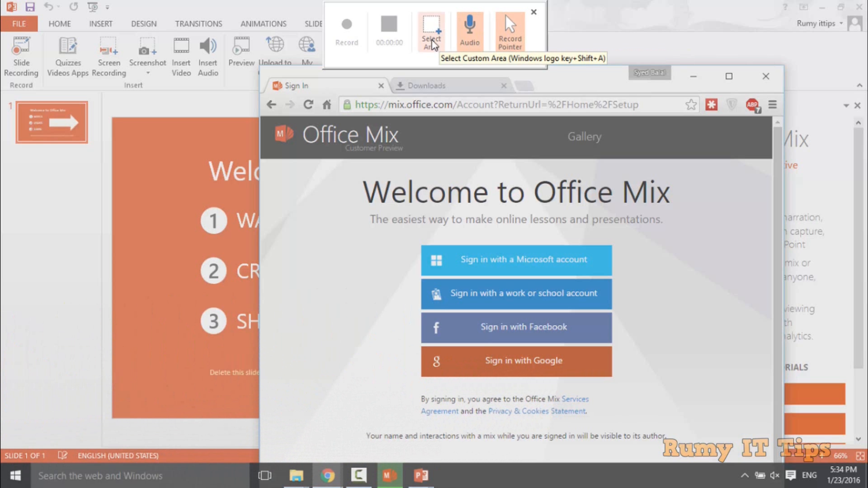
Step: Select the Chrome sign-in page as the capture area and start recording it
{"action": "left_click", "coordinate": [429, 27]}
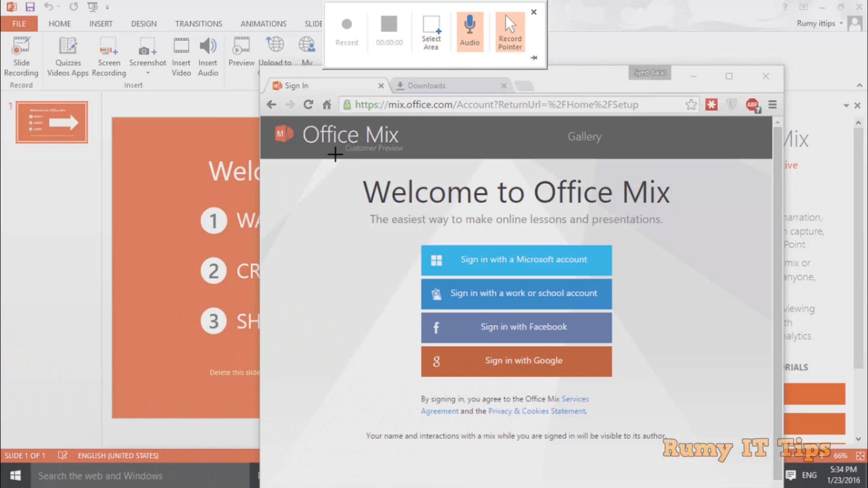
{"action": "mouse_move", "coordinate": [269, 121]}
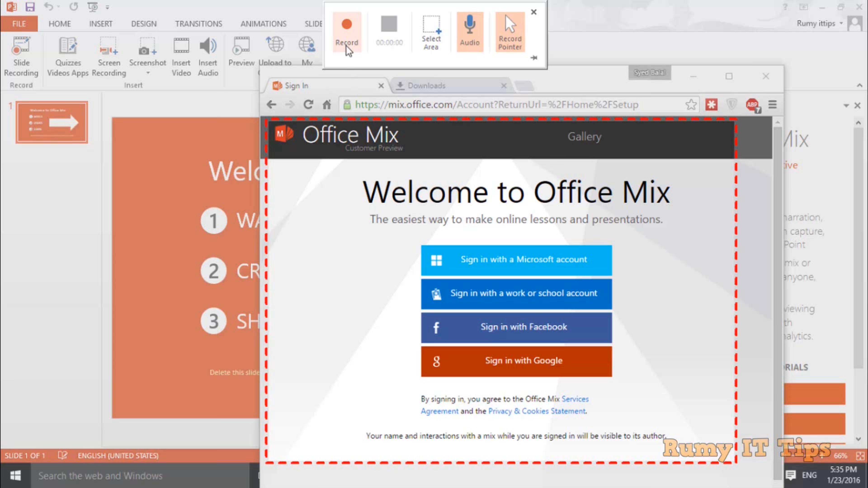
{"action": "mouse_move", "coordinate": [357, 55]}
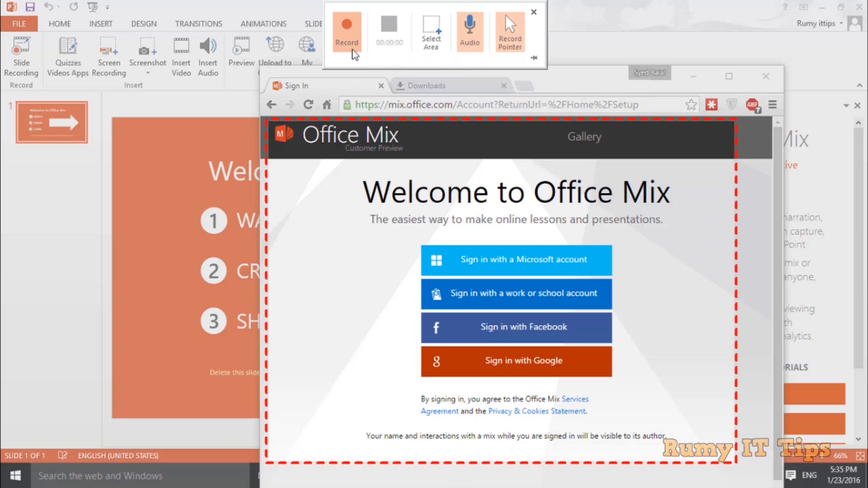
{"action": "left_click", "coordinate": [345, 24]}
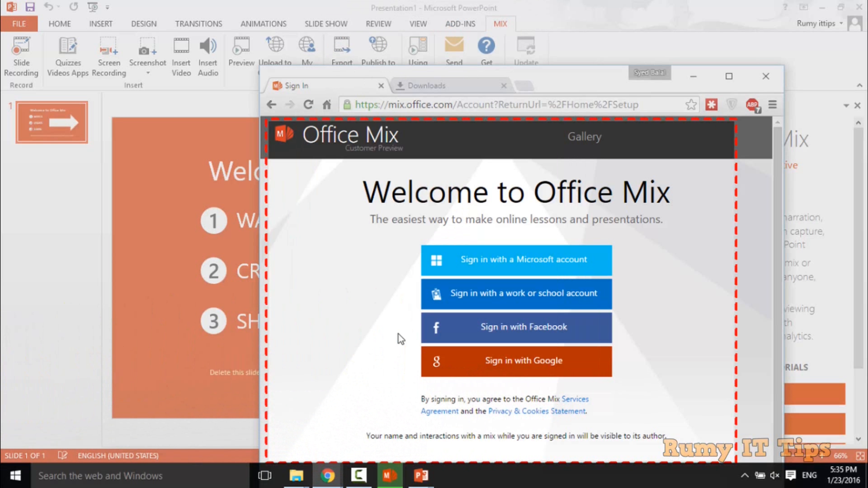
{"action": "mouse_move", "coordinate": [555, 226]}
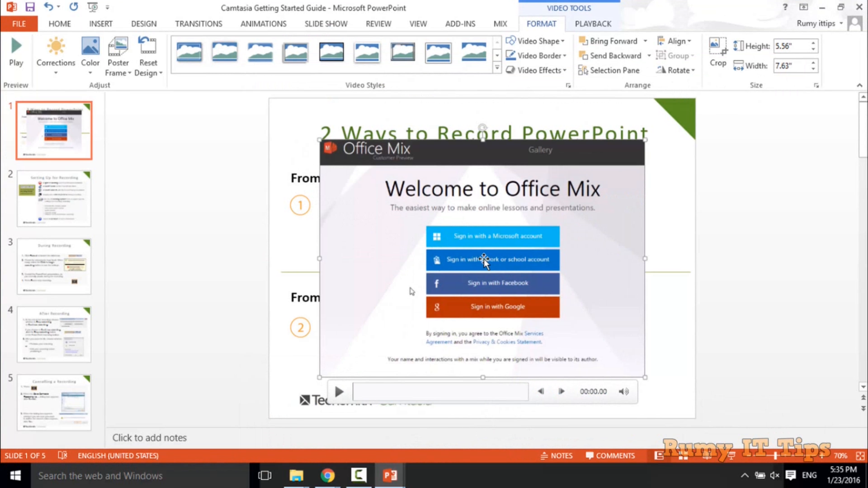
{"action": "mouse_move", "coordinate": [337, 393]}
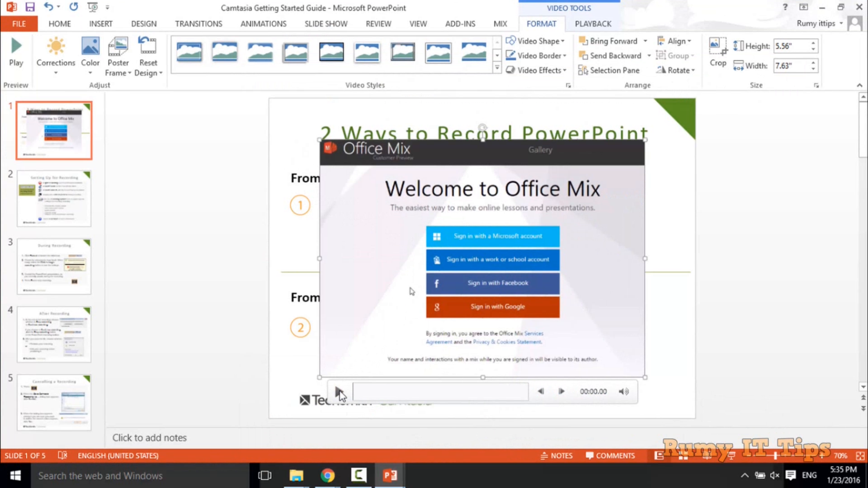
Step: Play the embedded sign-in page video on the slide, then replay it from the start
{"action": "left_click", "coordinate": [340, 394]}
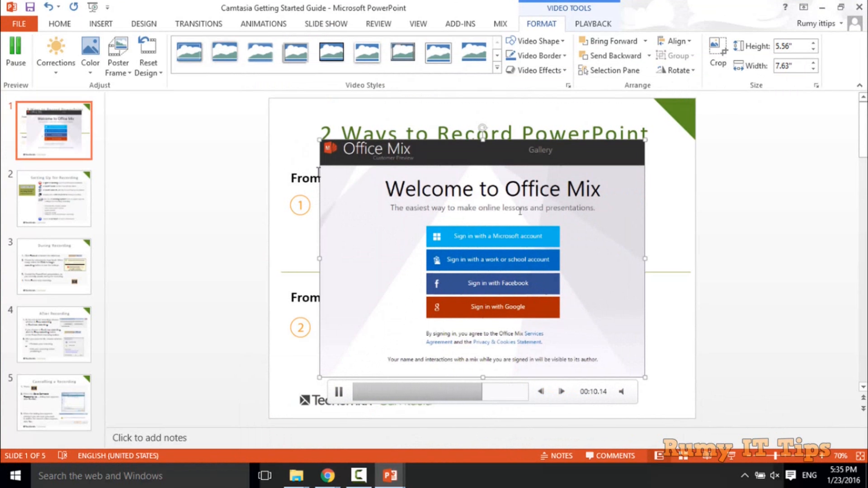
{"action": "left_click", "coordinate": [59, 24]}
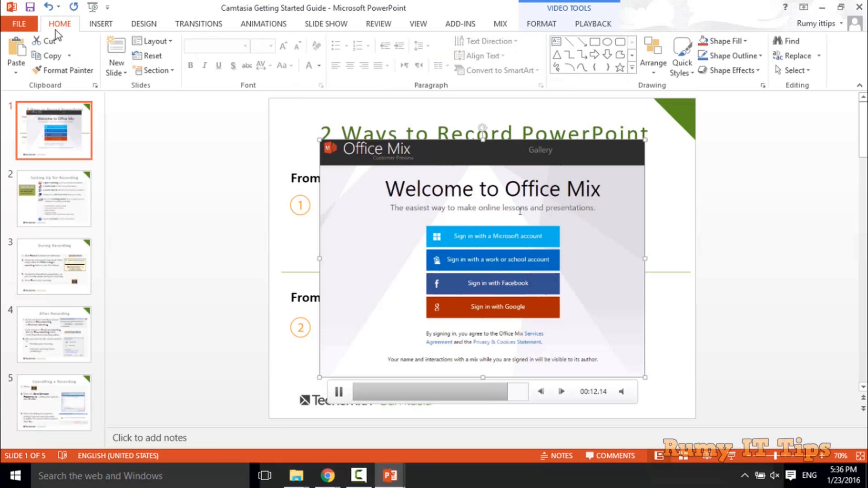
{"action": "left_click", "coordinate": [15, 23]}
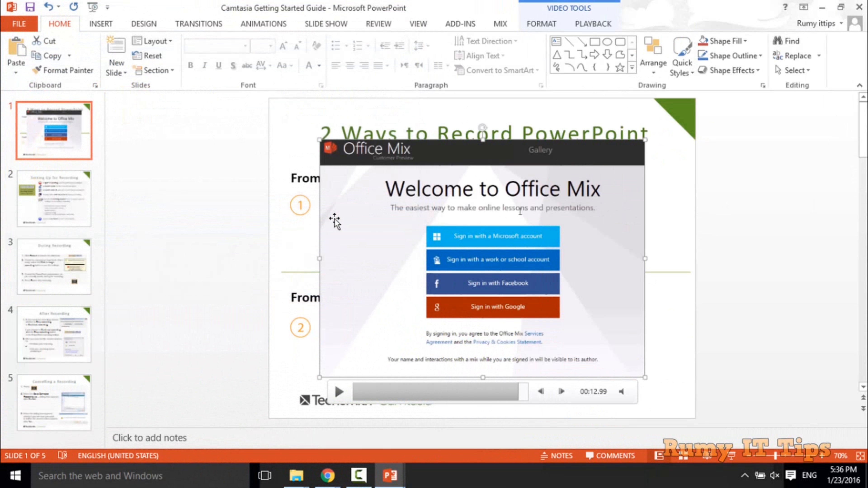
{"action": "mouse_move", "coordinate": [444, 353]}
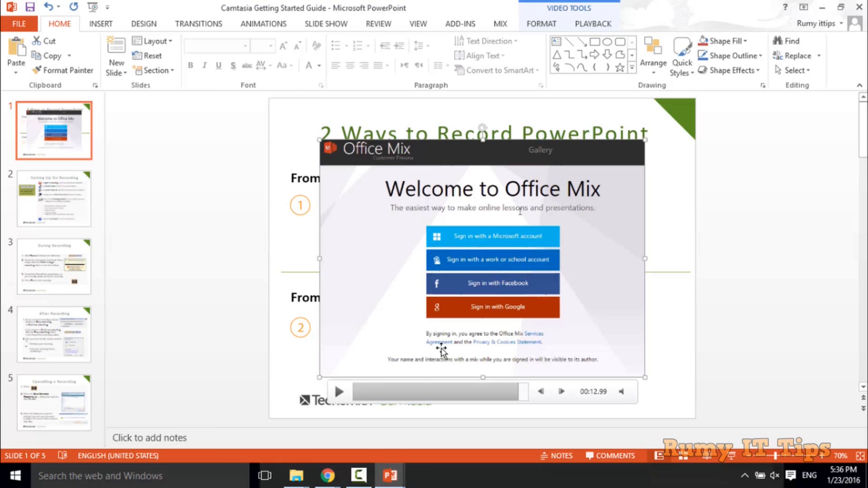
{"action": "mouse_move", "coordinate": [336, 406]}
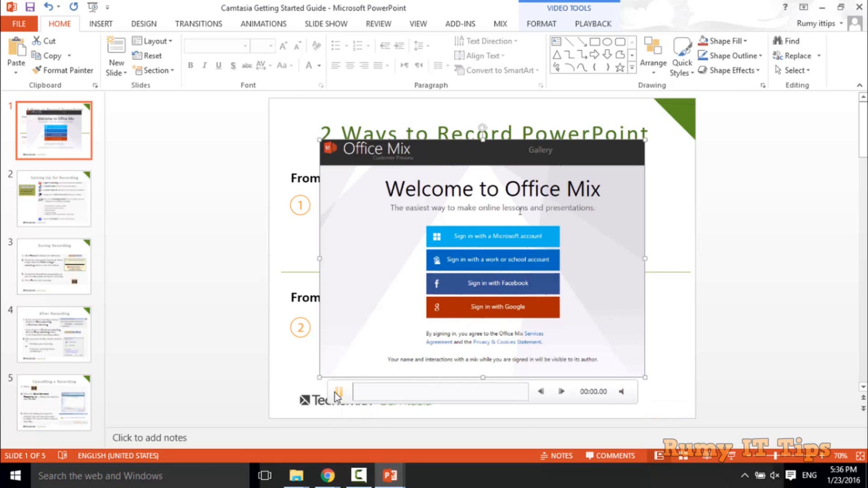
{"action": "left_click", "coordinate": [339, 394]}
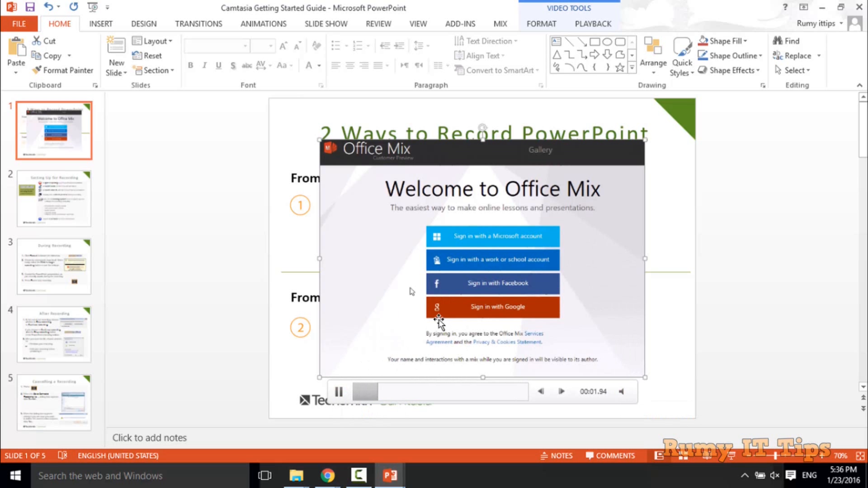